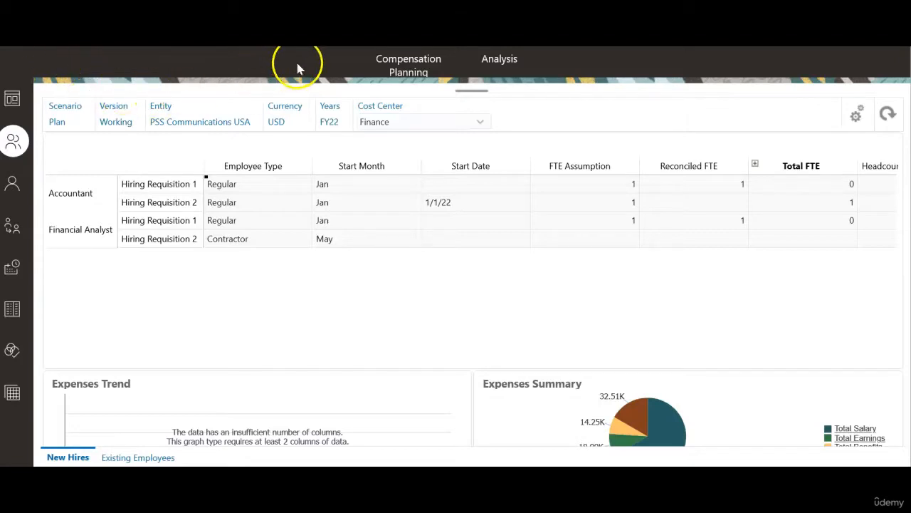
pyautogui.moveTo(18, 221)
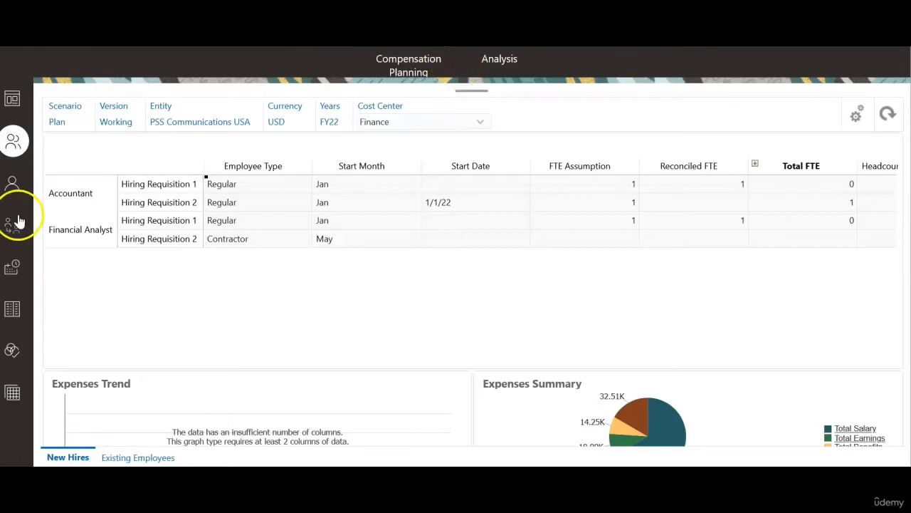
pyautogui.moveTo(12, 141)
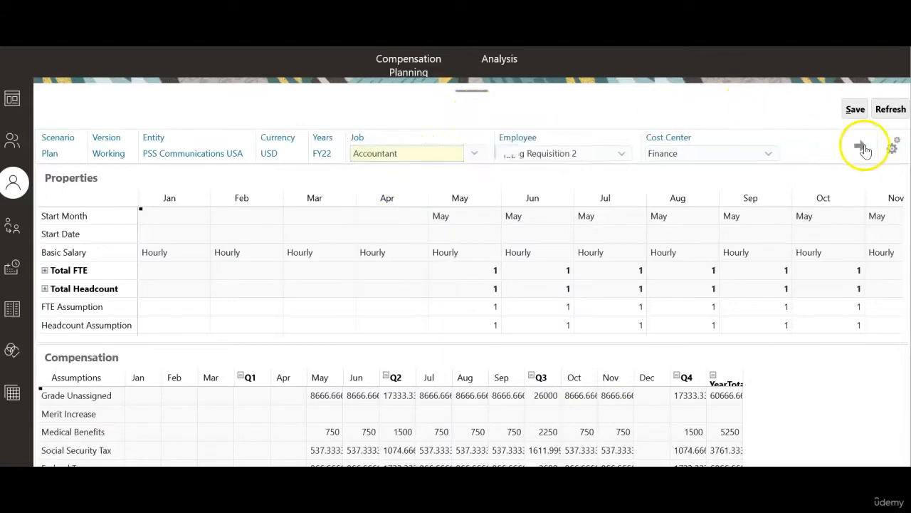
# Load Accountant Hiring Requisition 2 and scroll its Grade3 salary, bonus, benefits and taxes.
pyautogui.click(861, 146)
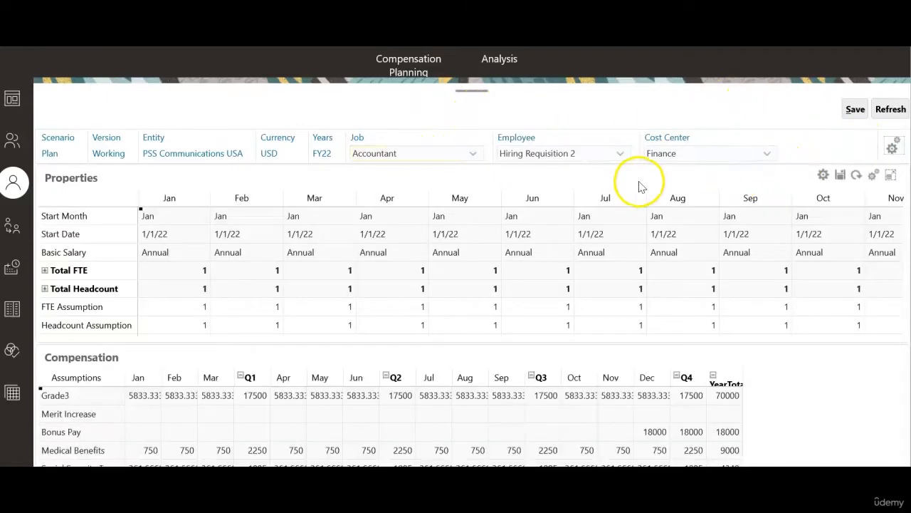
pyautogui.scroll(-3)
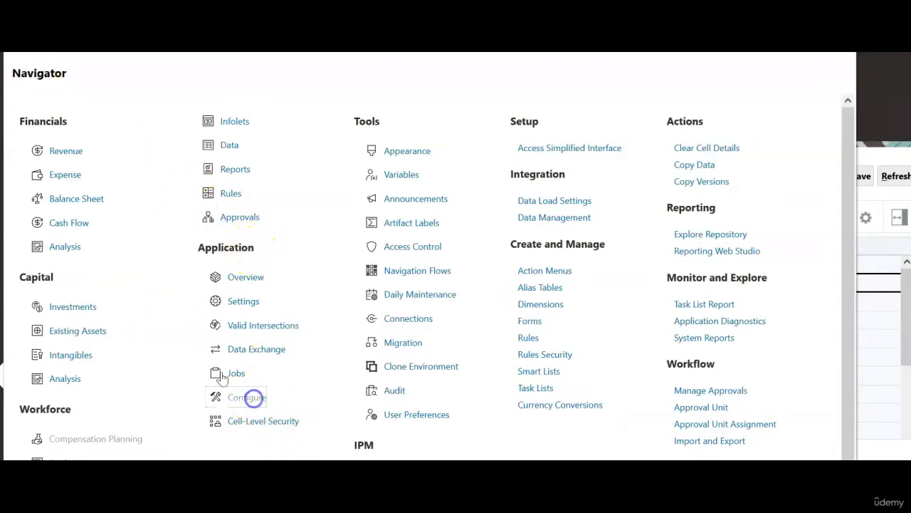
# Open application Configure and switch to the Workforce module's feature list.
pyautogui.click(248, 397)
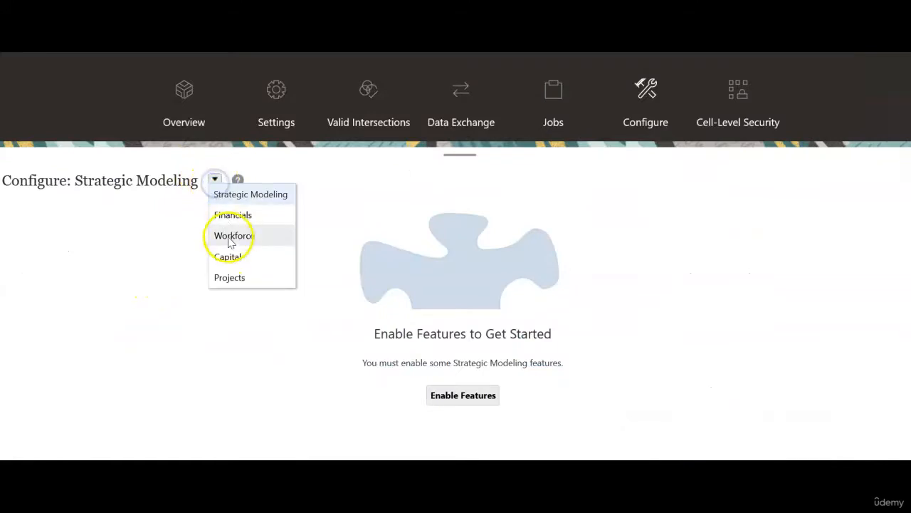
pyautogui.click(233, 235)
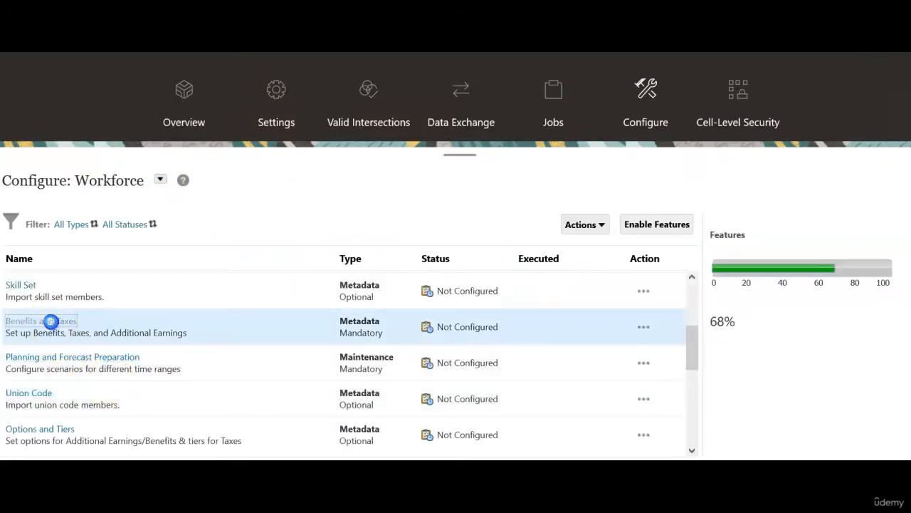
pyautogui.click(41, 321)
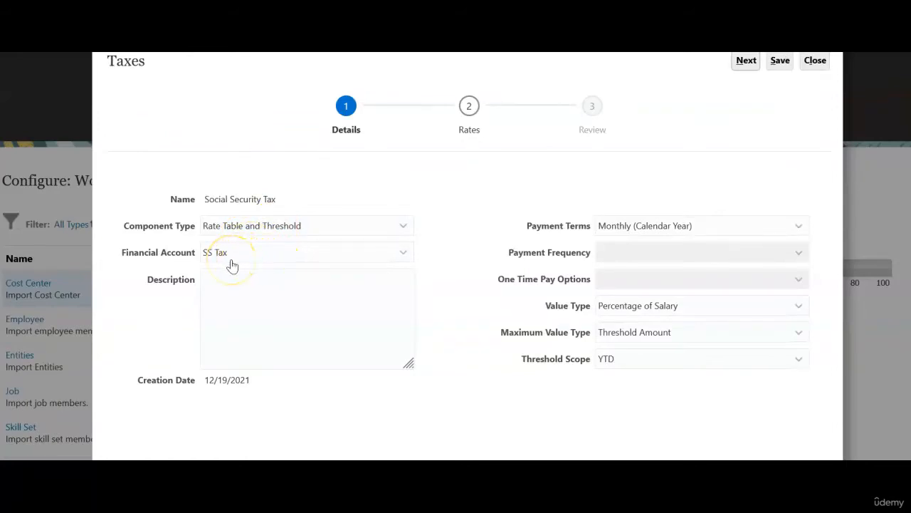
pyautogui.moveTo(376, 271)
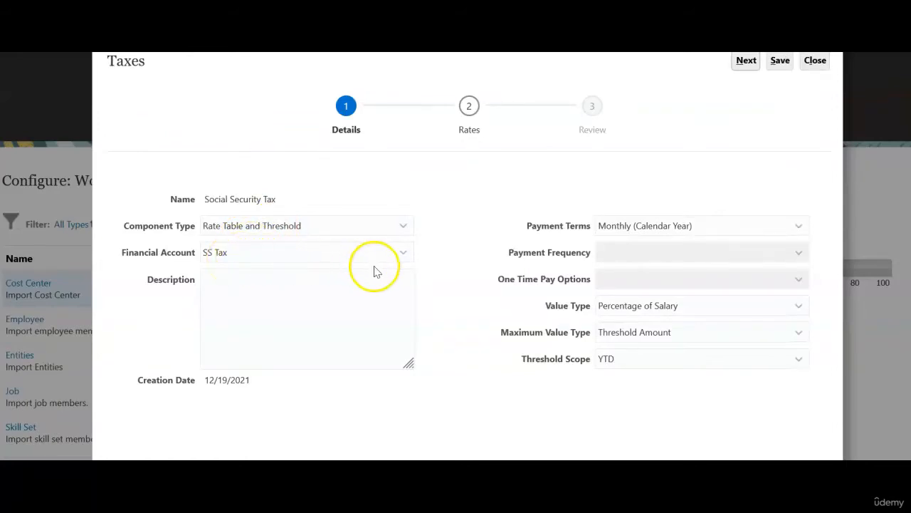
pyautogui.moveTo(541, 317)
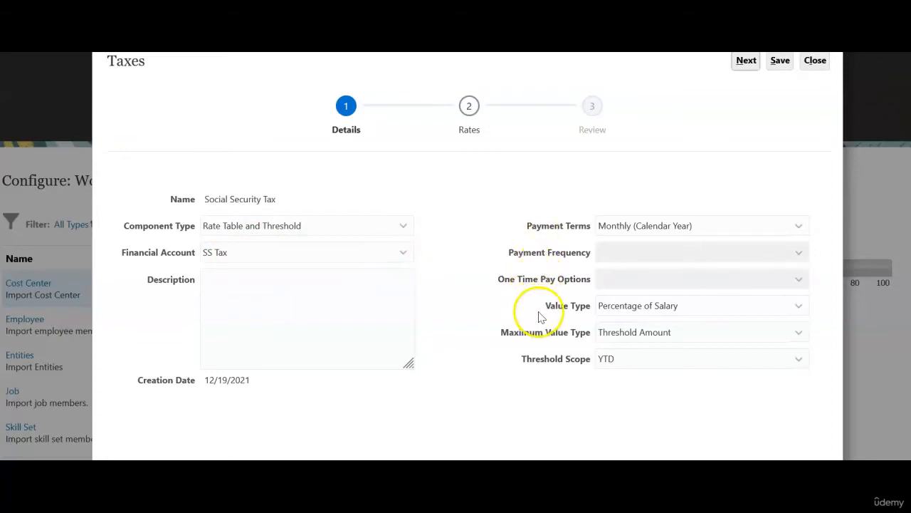
pyautogui.moveTo(529, 377)
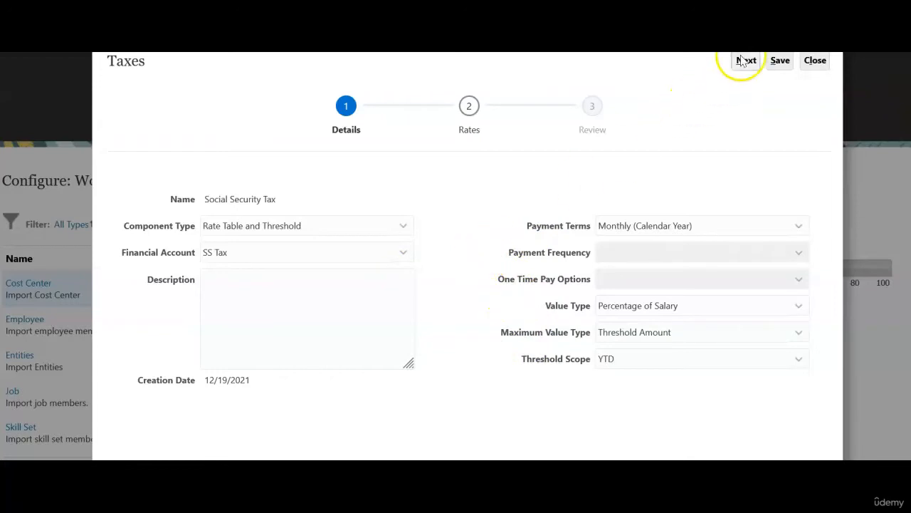
pyautogui.click(746, 60)
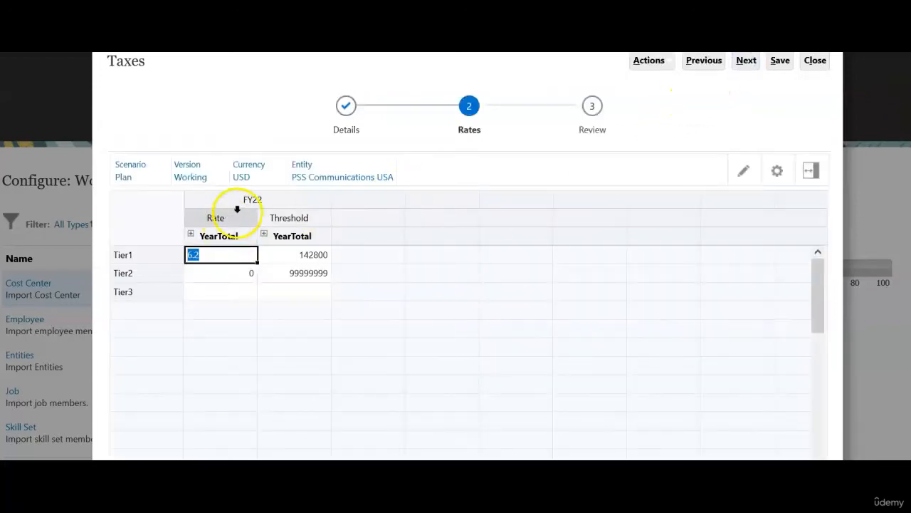
pyautogui.moveTo(267, 299)
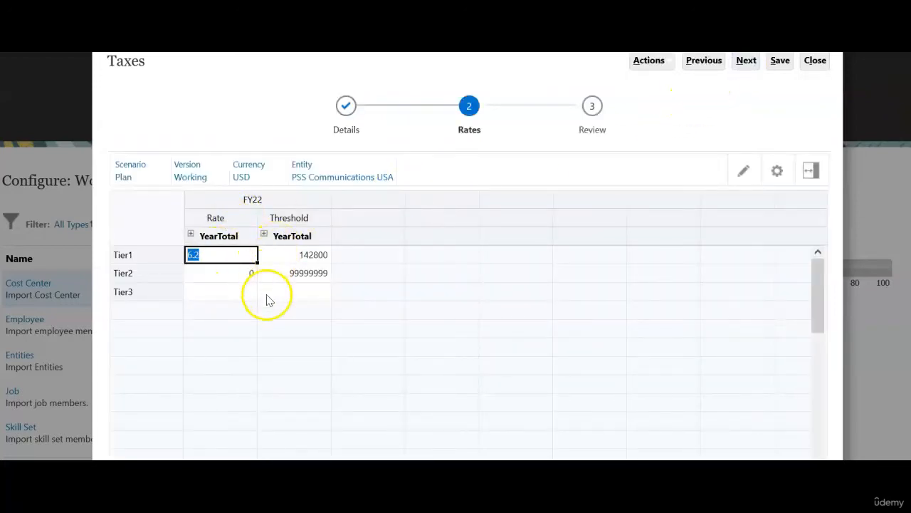
pyautogui.moveTo(698, 154)
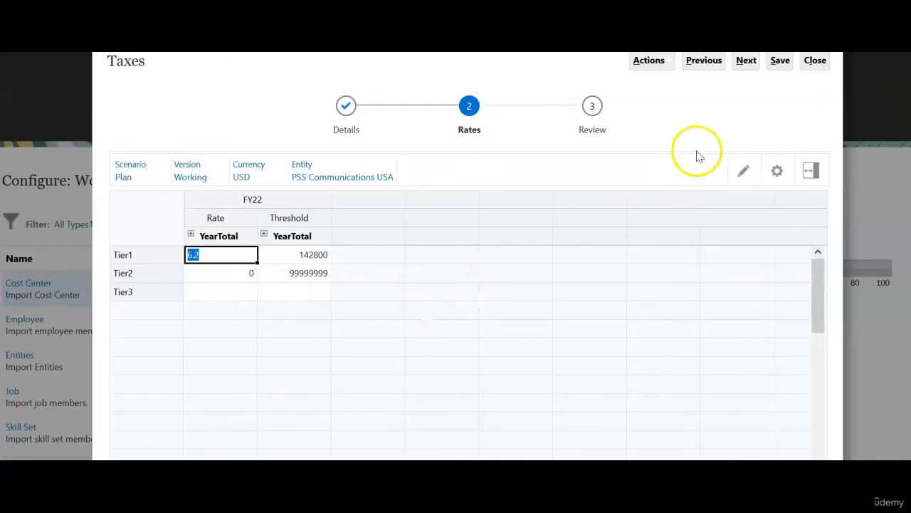
pyautogui.click(815, 59)
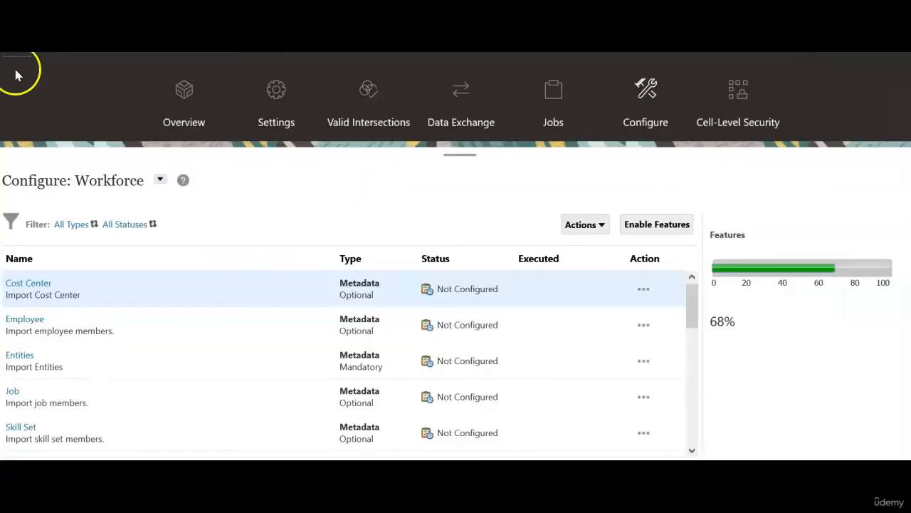
pyautogui.moveTo(36, 82)
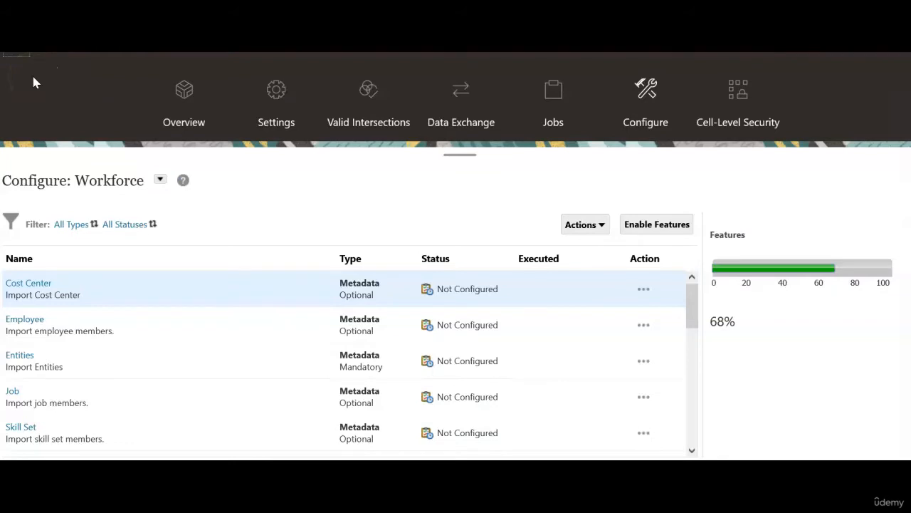
# Go to Workforce Compensation Planning to reach the Taxes defaults.
pyautogui.click(19, 46)
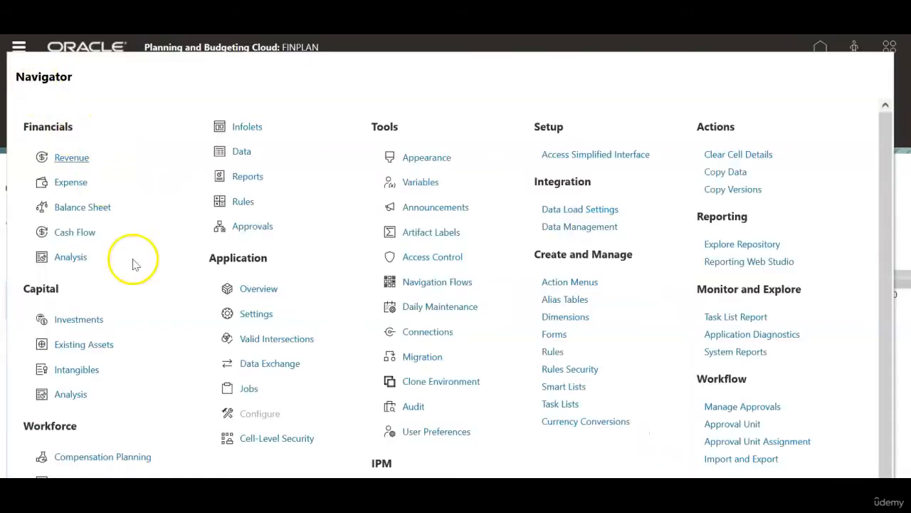
pyautogui.moveTo(106, 458)
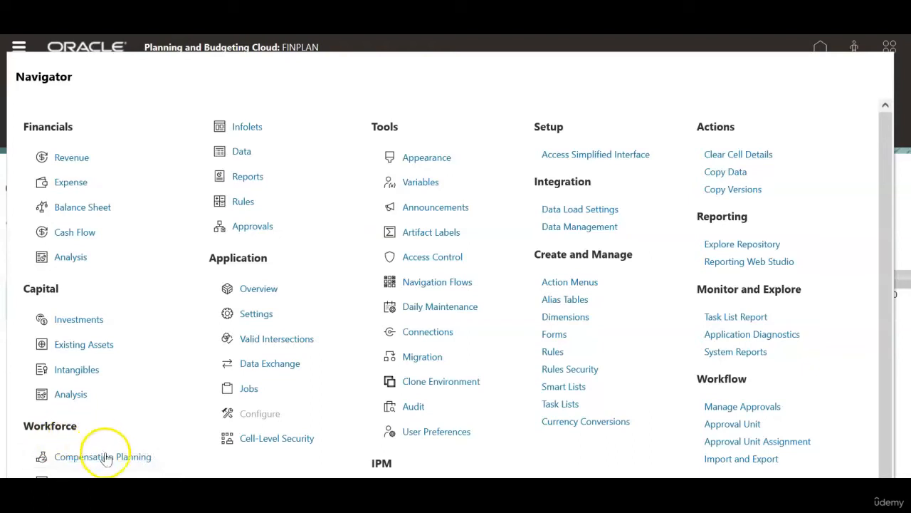
pyautogui.click(103, 456)
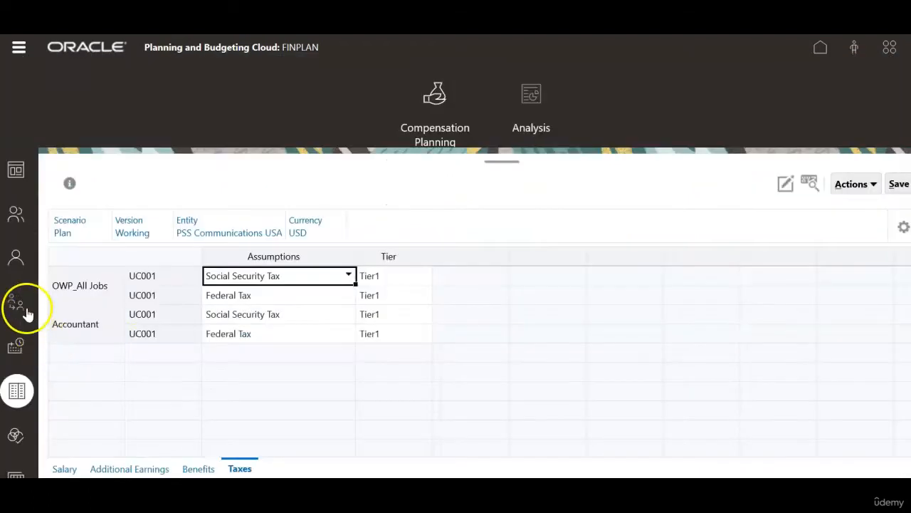
pyautogui.moveTo(17, 391)
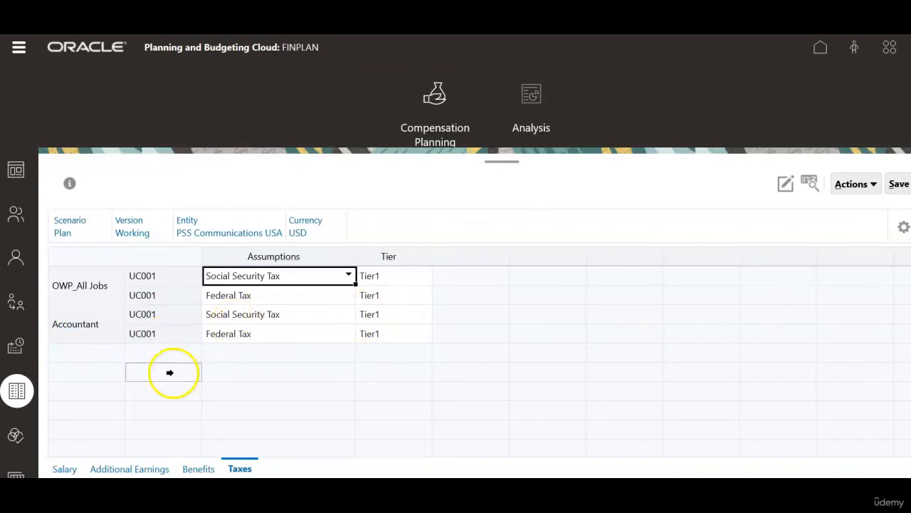
pyautogui.moveTo(57, 359)
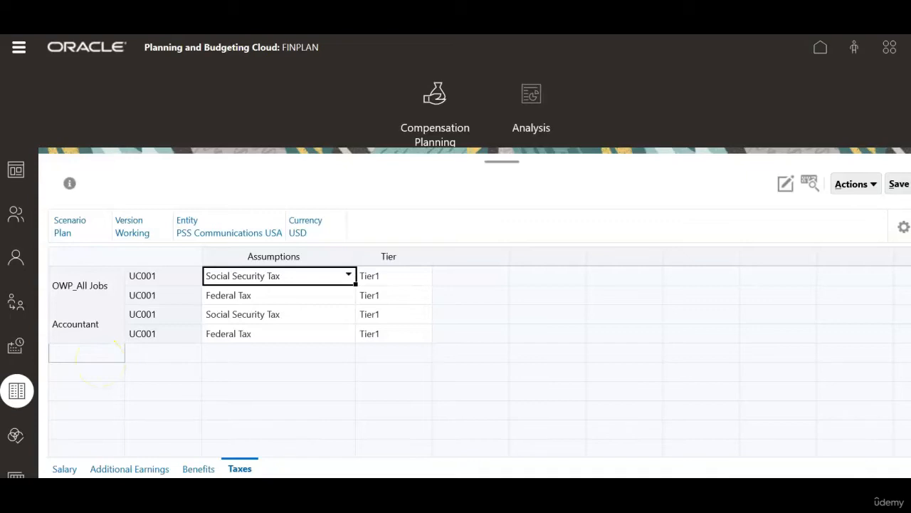
# Delete Accountant's Social Security Tax default, leaving only Federal Tax Tier1.
pyautogui.click(163, 333)
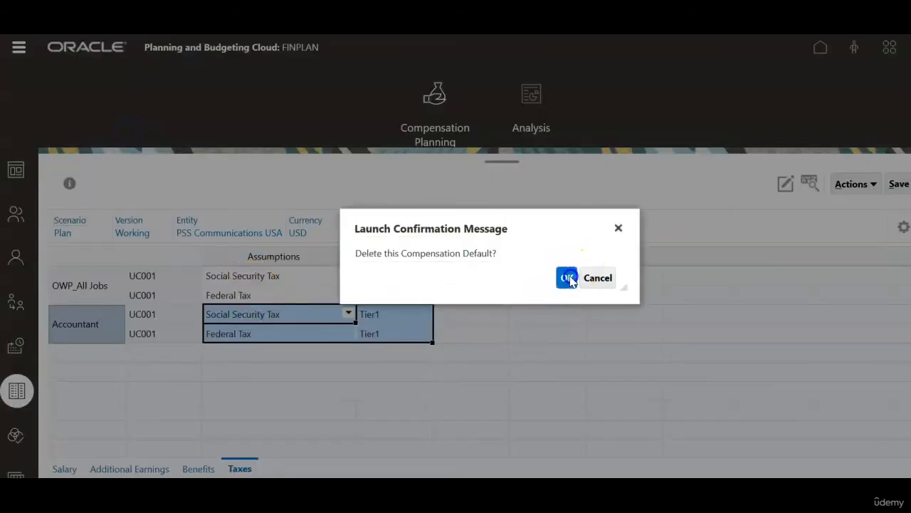
pyautogui.click(567, 278)
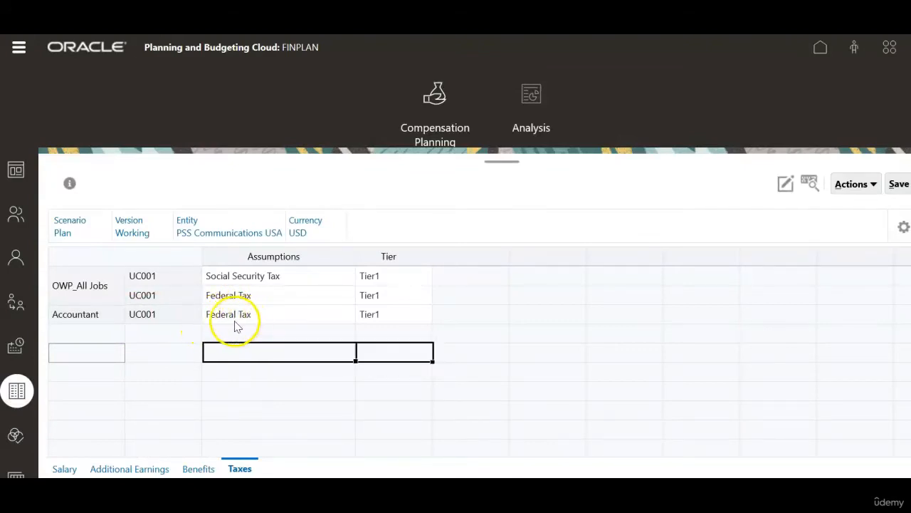
pyautogui.moveTo(213, 333)
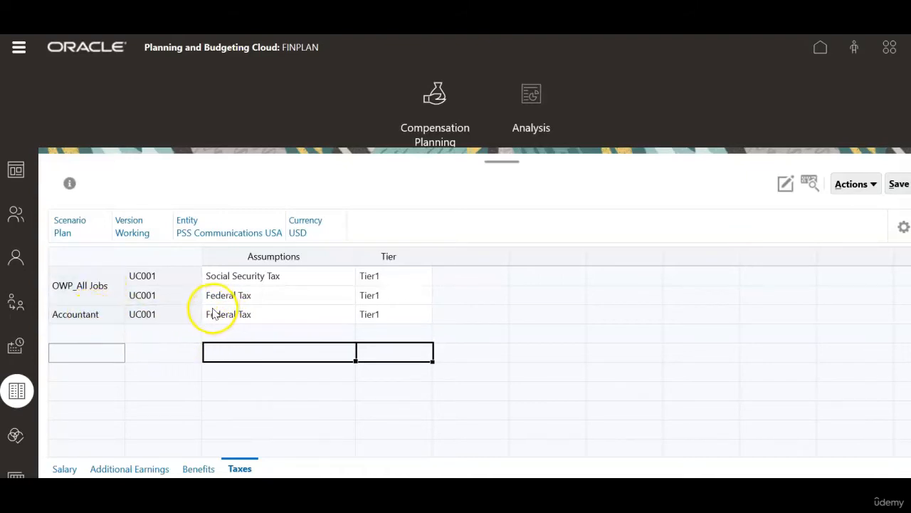
pyautogui.moveTo(303, 331)
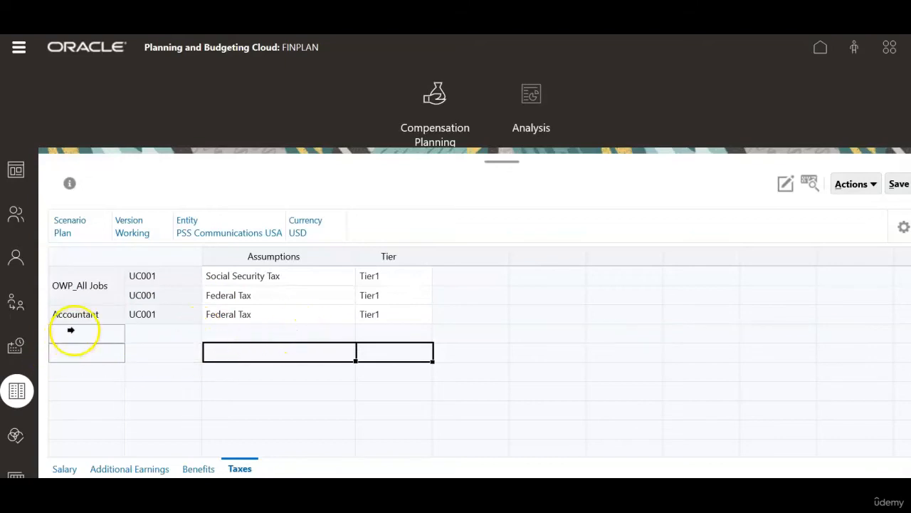
pyautogui.moveTo(16, 214)
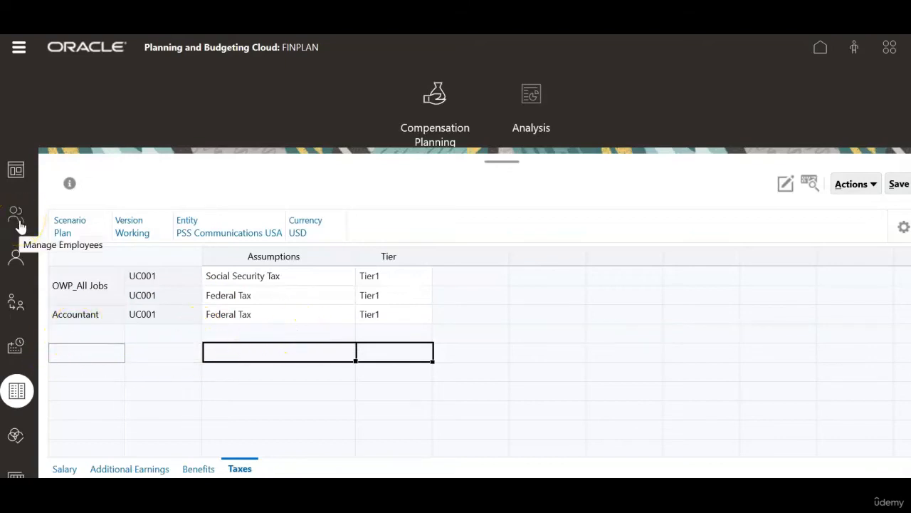
# Synchronize defaults for Accountant Hiring Requisition 2 under New Hires and dismiss the success message.
pyautogui.click(16, 214)
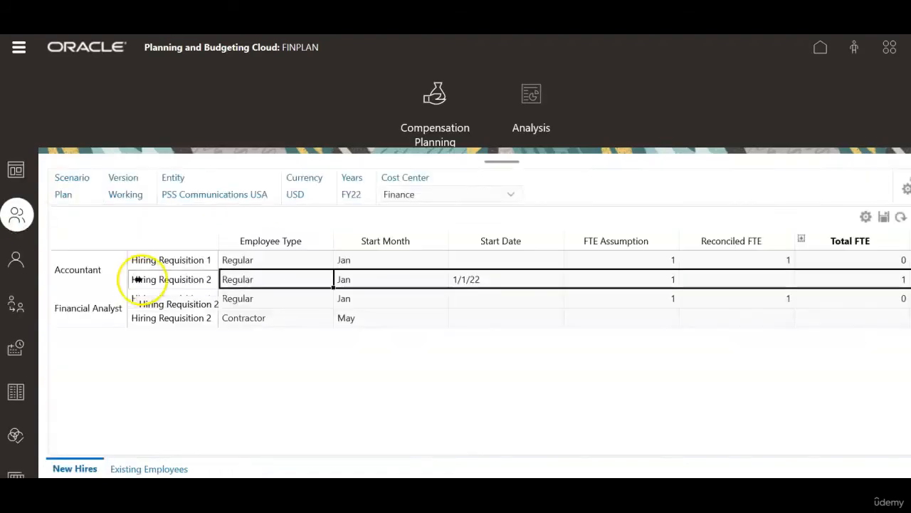
pyautogui.rightClick(171, 279)
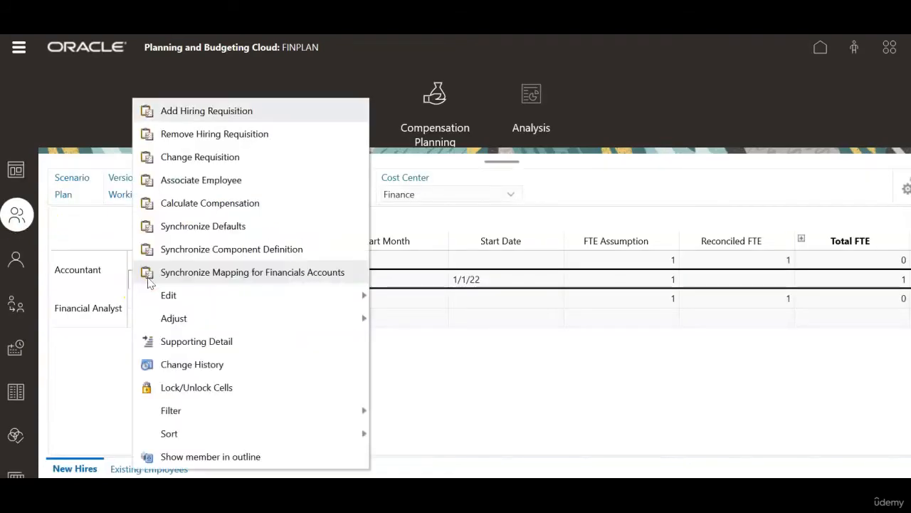
pyautogui.moveTo(202, 225)
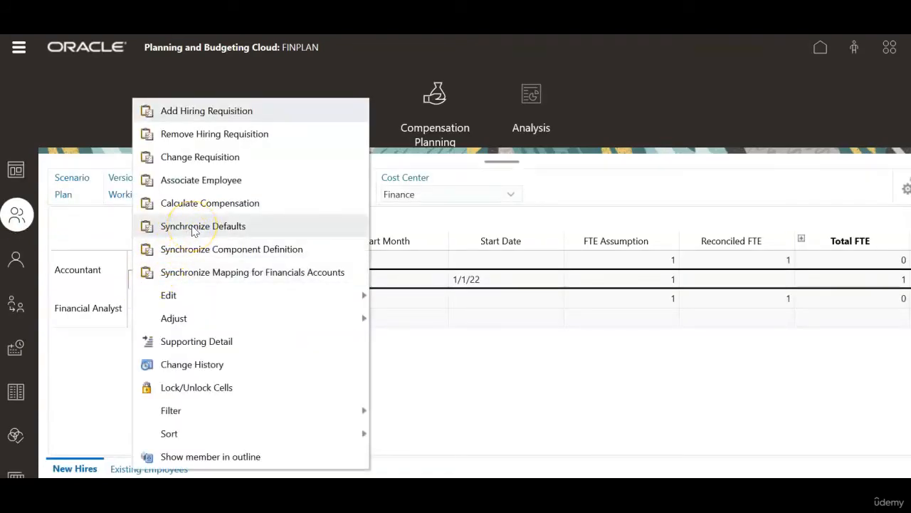
pyautogui.click(203, 226)
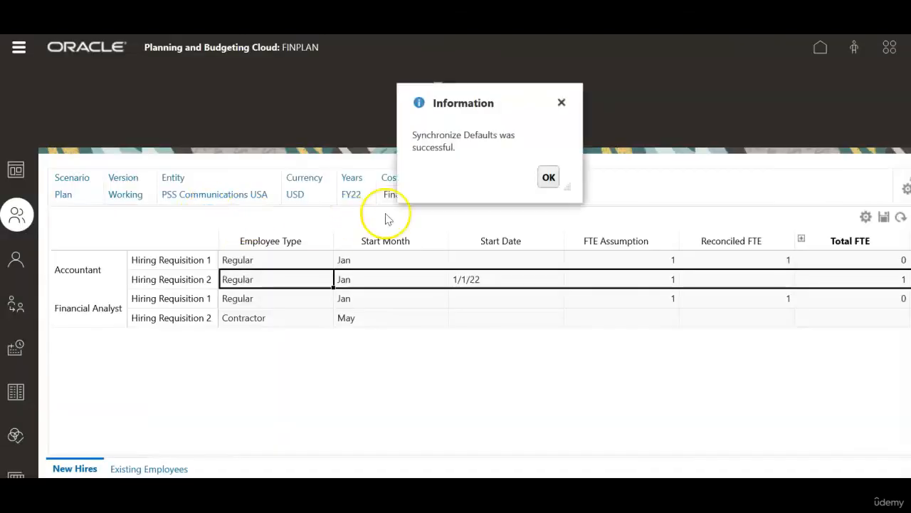
pyautogui.click(548, 176)
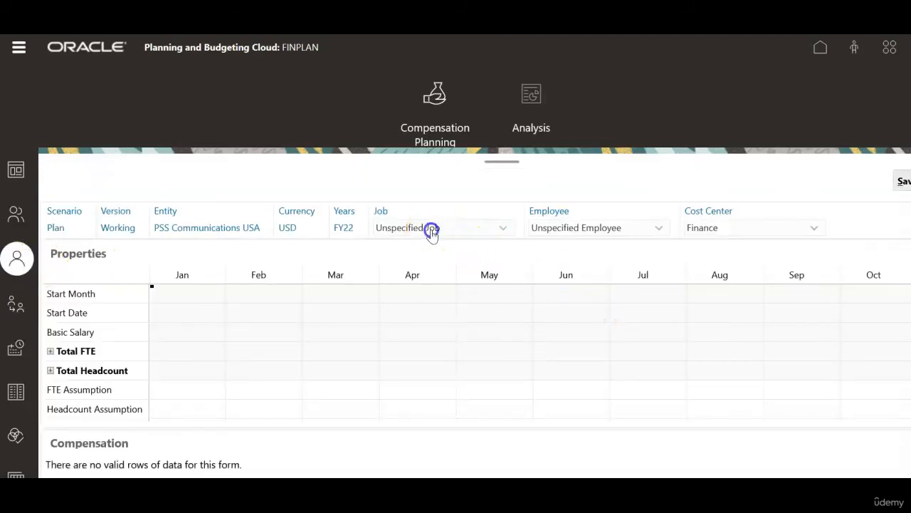
# Select the Accountant job to view Hiring Requisition 2's compensation with duplicate Federal Tax.
pyautogui.click(659, 227)
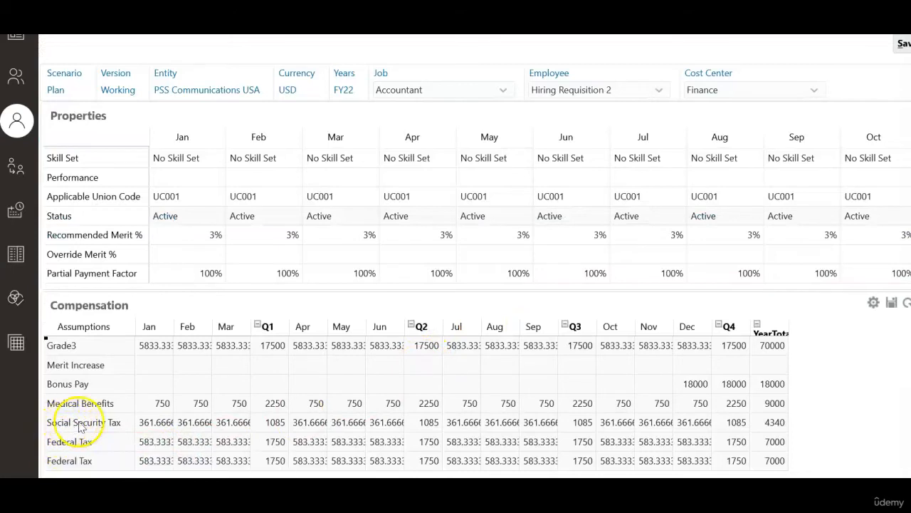
pyautogui.moveTo(150, 422)
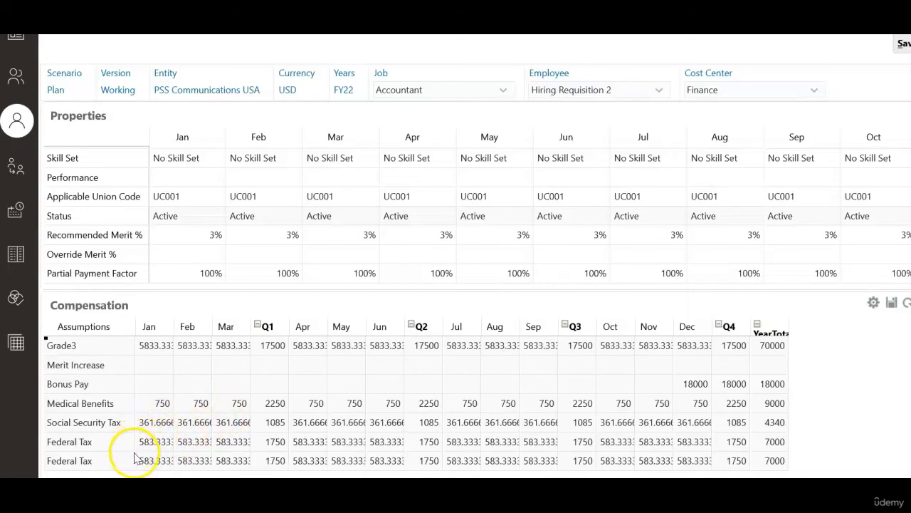
pyautogui.moveTo(17, 255)
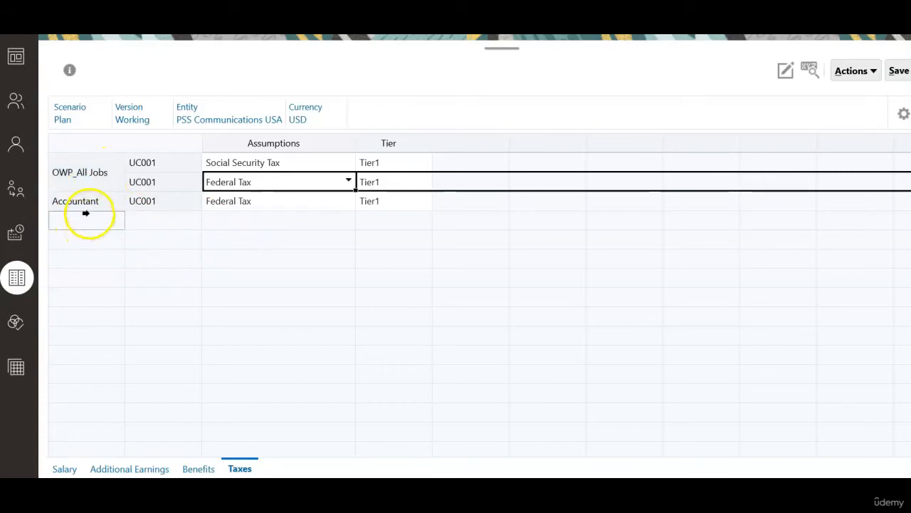
pyautogui.moveTo(208, 235)
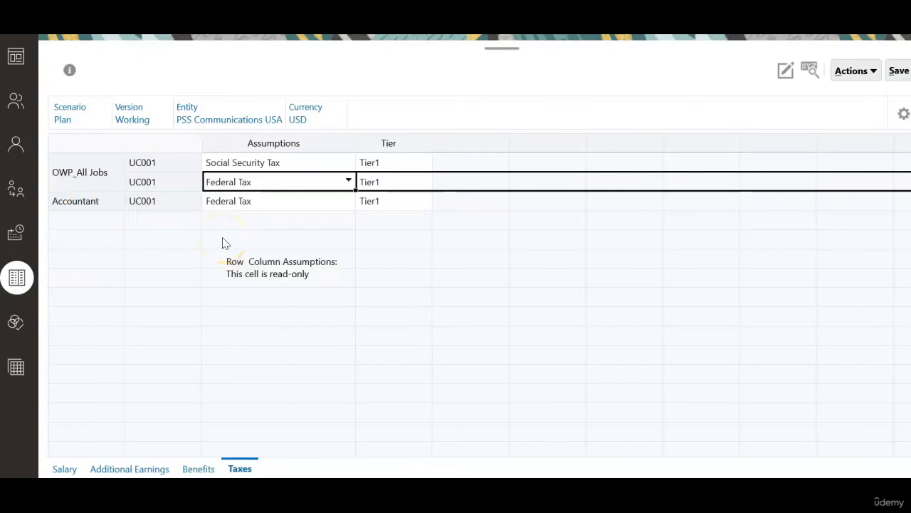
# Remove the Accountant Federal Tax default, keeping the OWP_All Jobs tax rows.
pyautogui.click(163, 258)
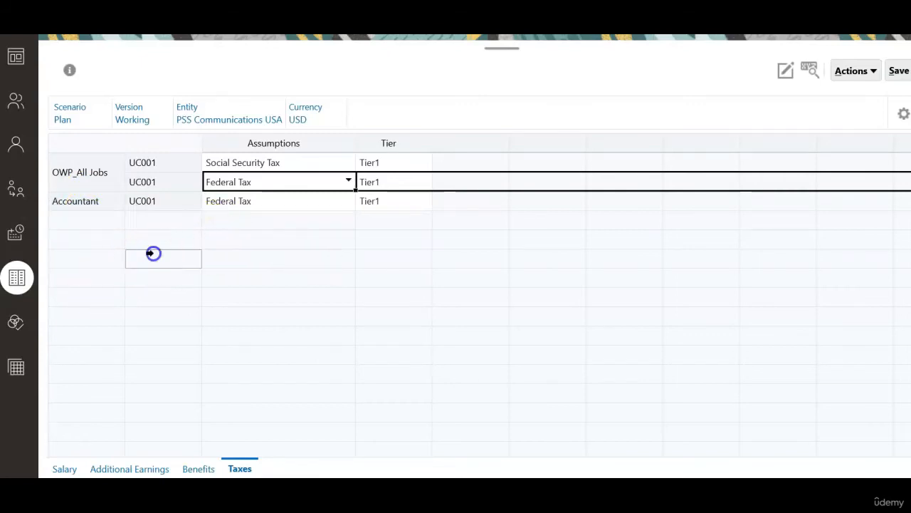
pyautogui.click(79, 171)
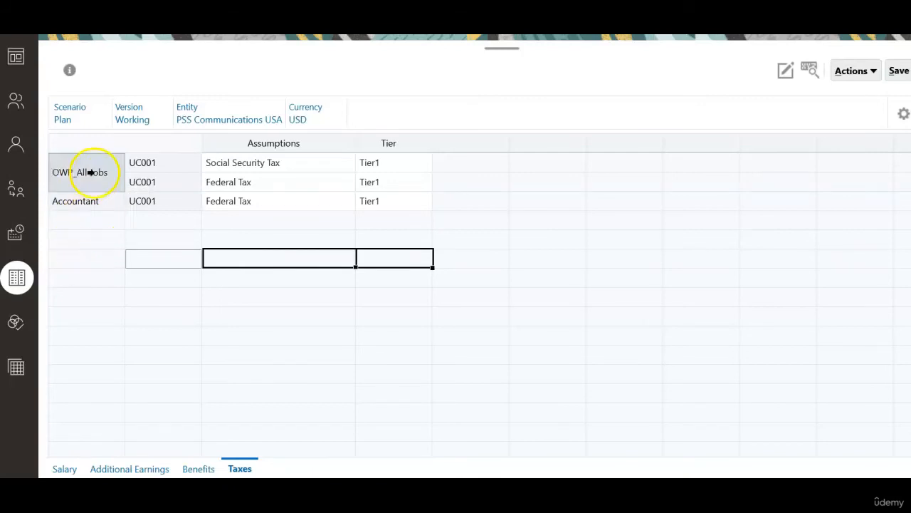
pyautogui.click(80, 172)
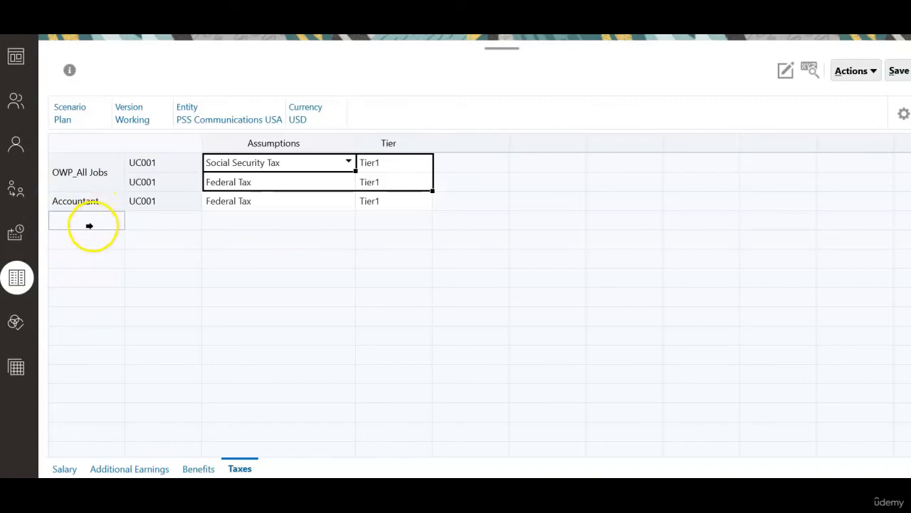
pyautogui.click(78, 201)
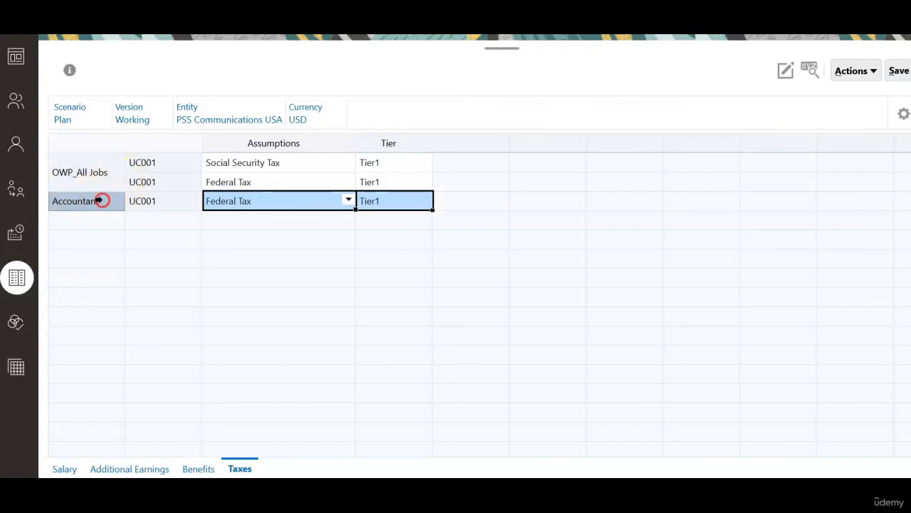
pyautogui.rightClick(74, 200)
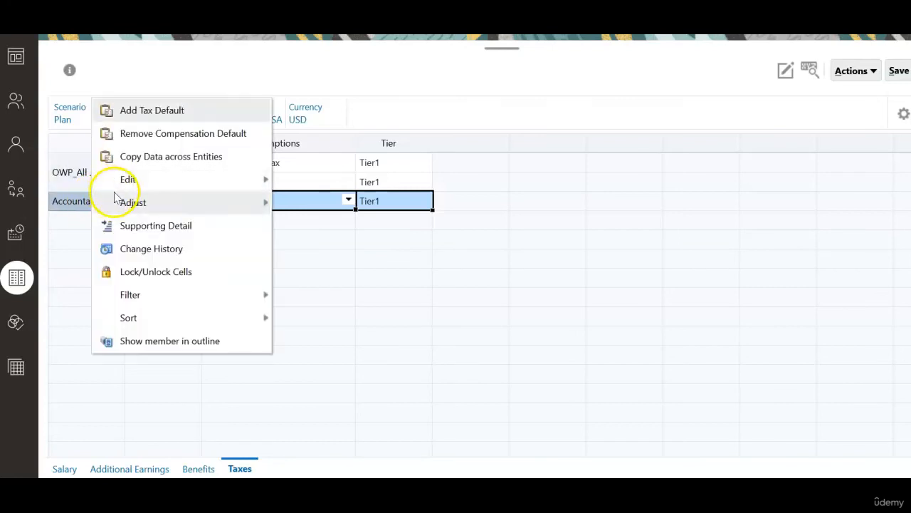
pyautogui.click(183, 133)
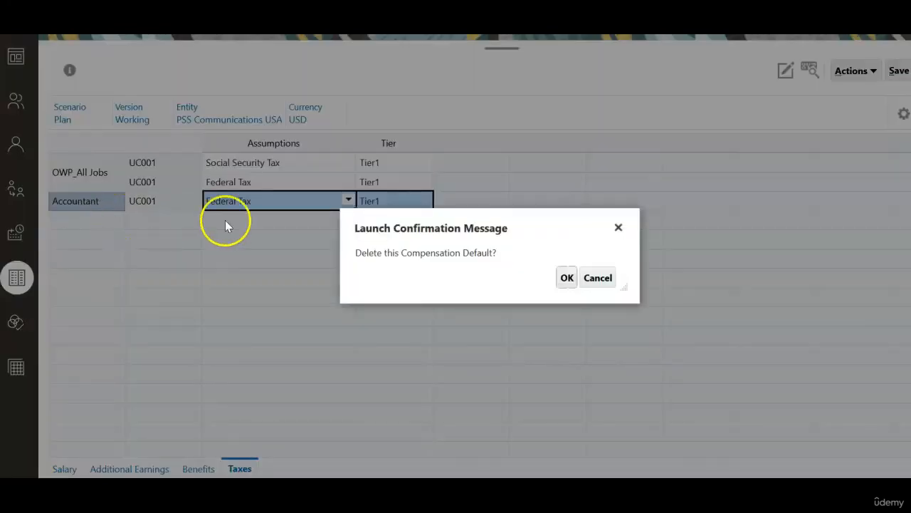
pyautogui.click(567, 277)
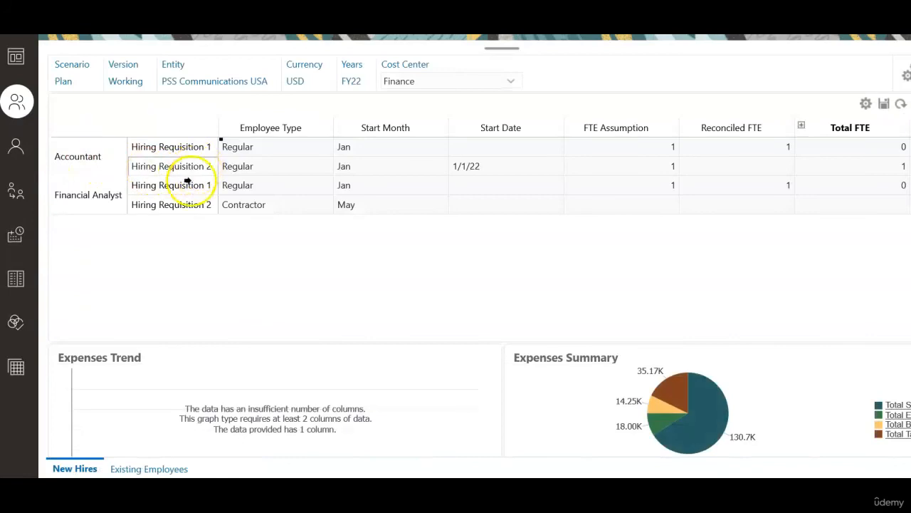
# Open the actions menu on Accountant Hiring Requisition 2 to resynchronize its defaults.
pyautogui.rightClick(188, 180)
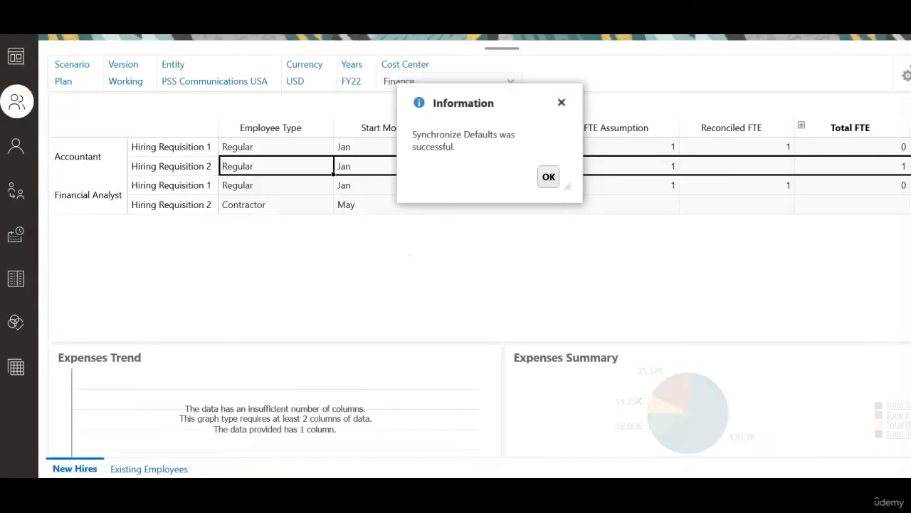
# Dismiss the sync message and open Employee Details for Accountant Hiring Requisition 2.
pyautogui.click(548, 177)
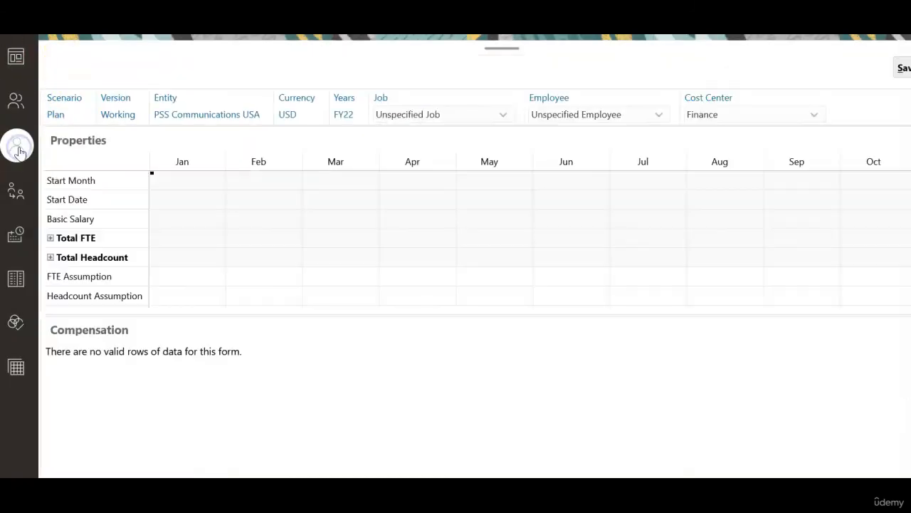
pyautogui.click(503, 114)
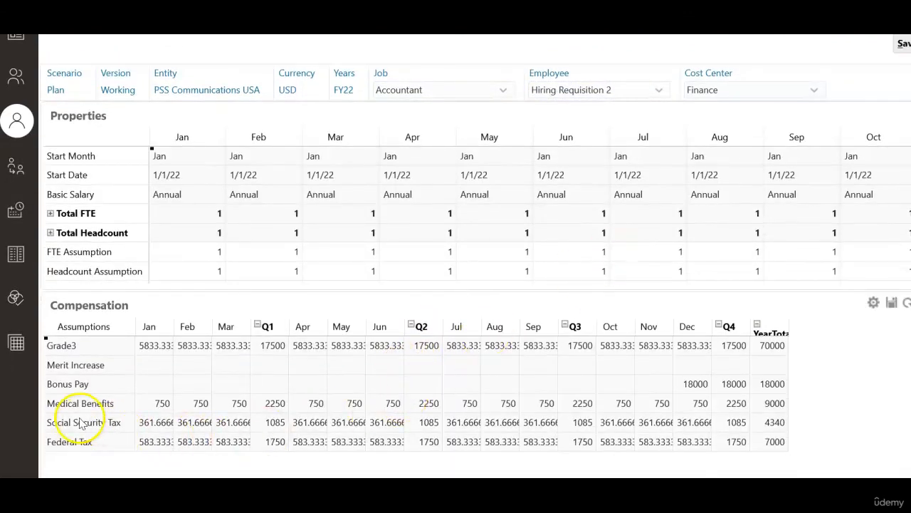
pyautogui.moveTo(76, 442)
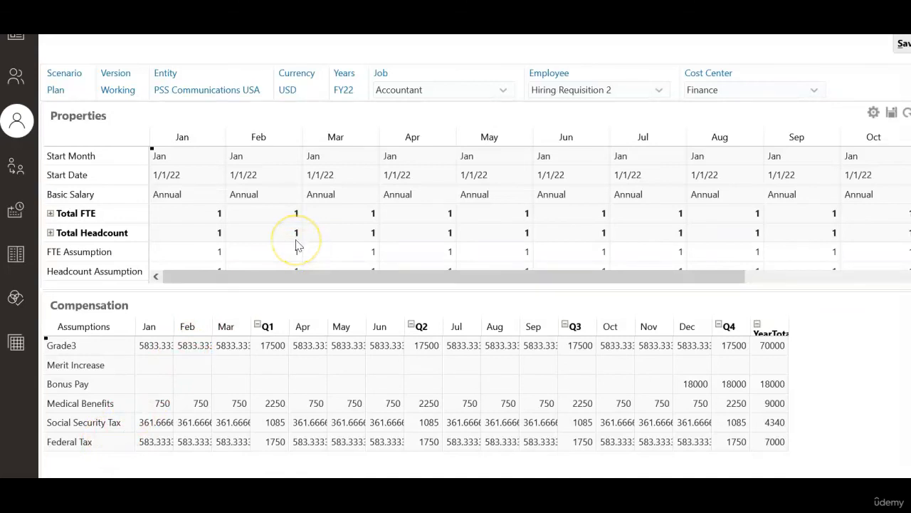
pyautogui.moveTo(298, 244)
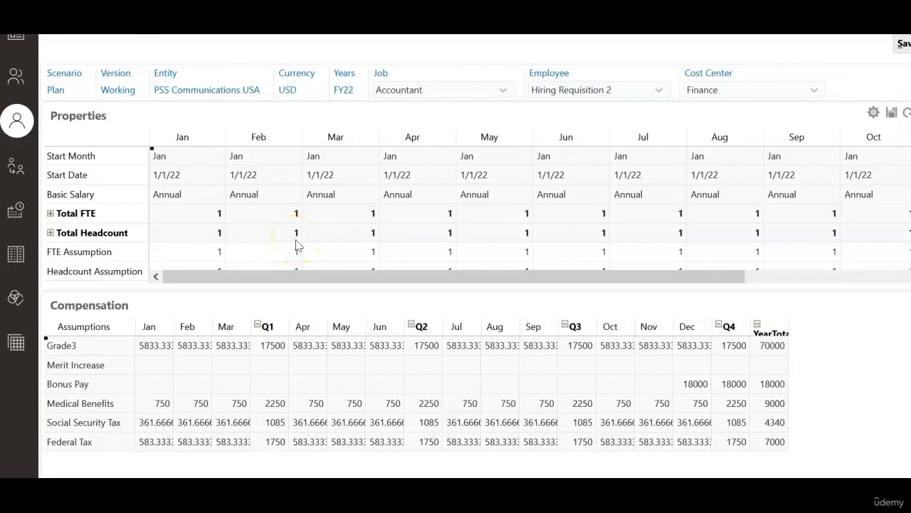